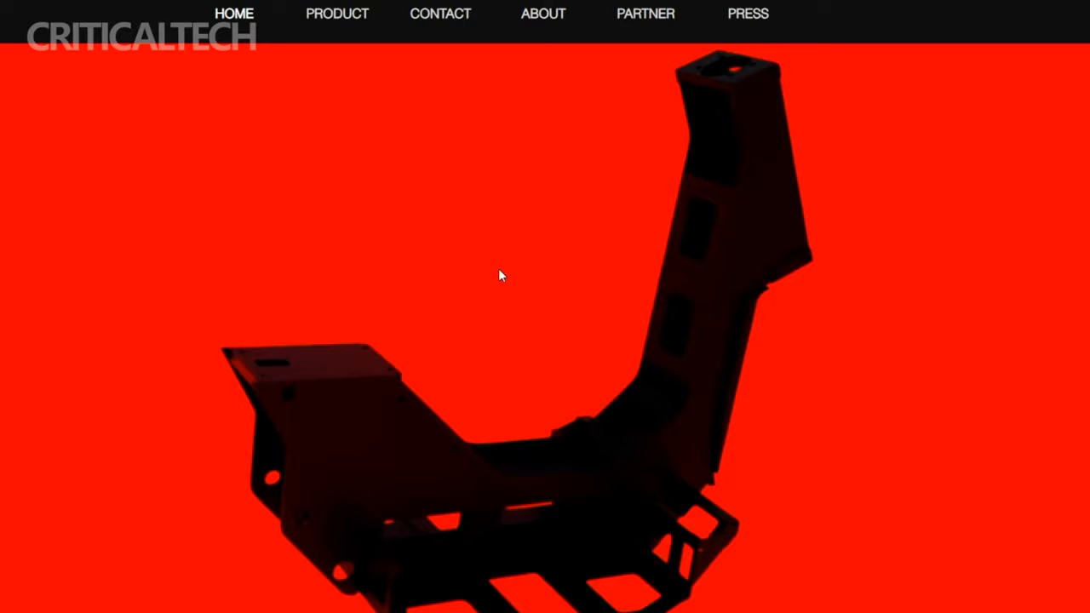
Scroll past About NAON, Future Premium and NAON LUCY to the scooter feature icon grid.
scroll("down", 3)
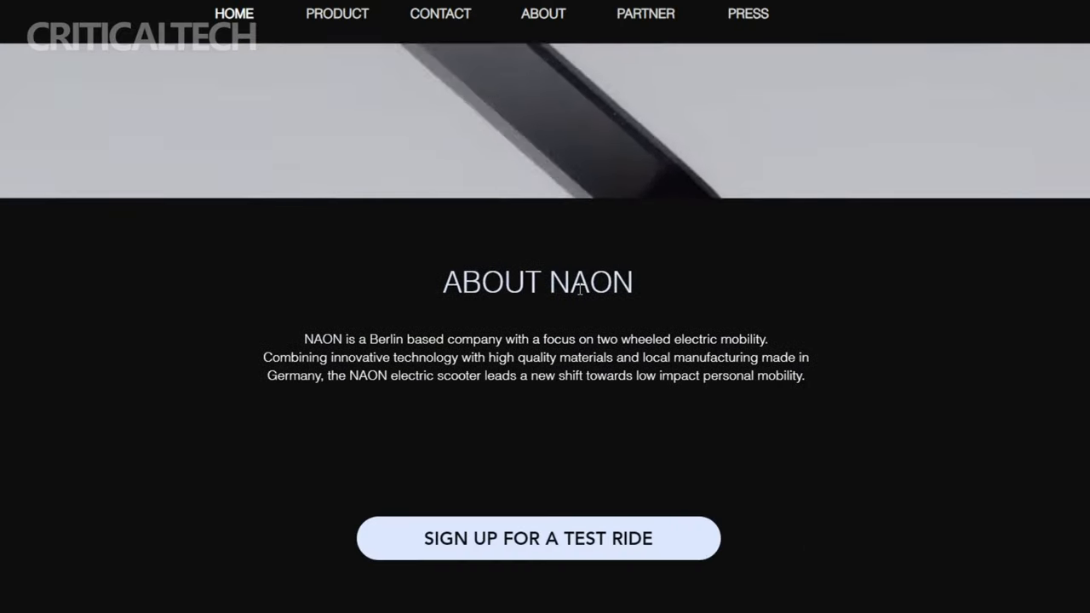
scroll("down", 3)
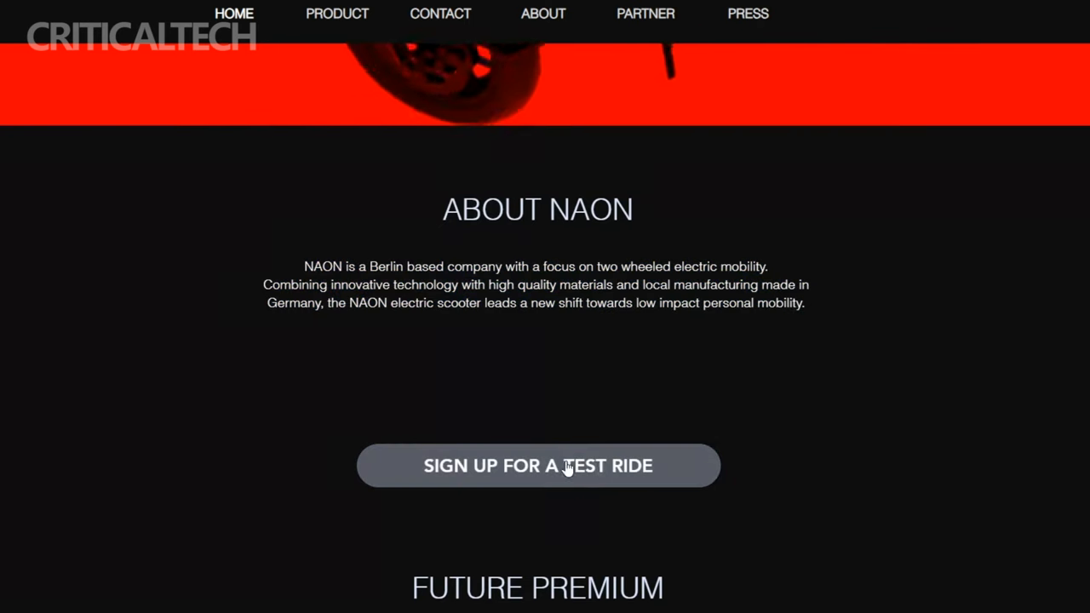
scroll("down", 3)
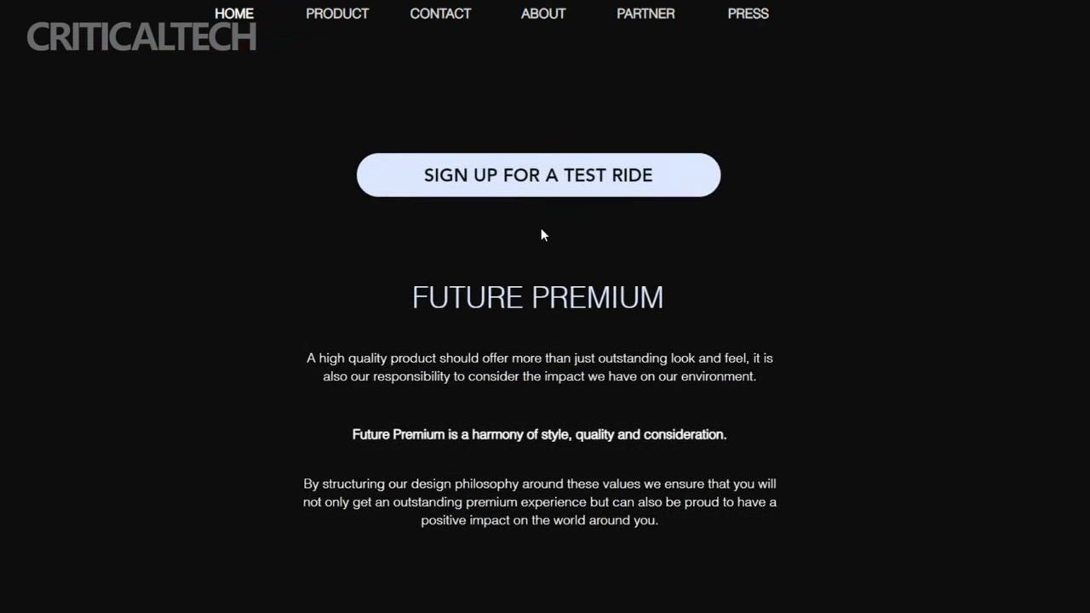
scroll("down", 3)
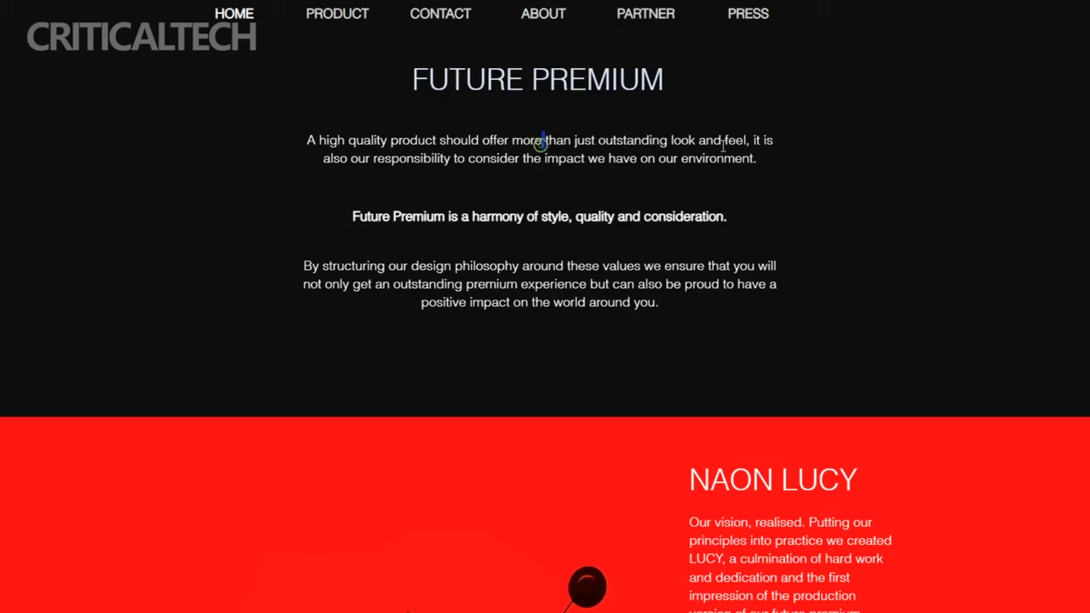
mouse_move(386, 215)
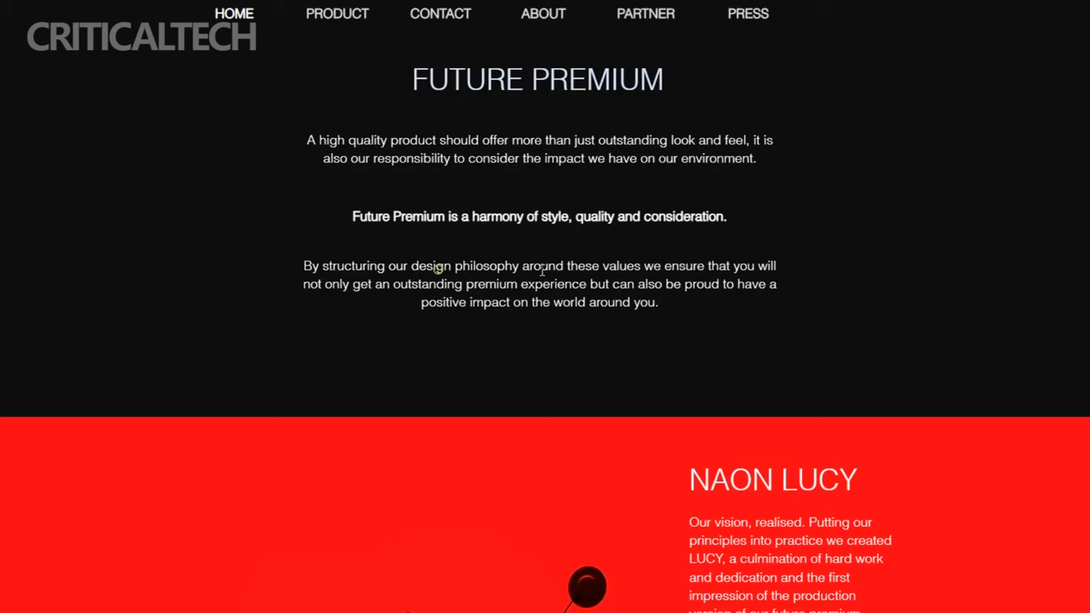
scroll("down", 3)
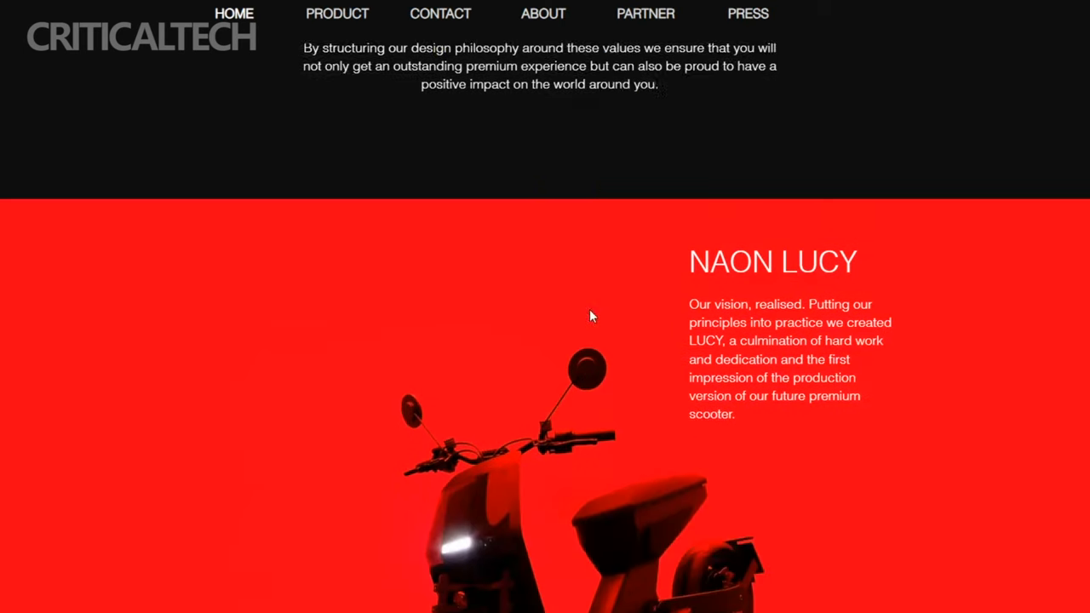
scroll("down", 3)
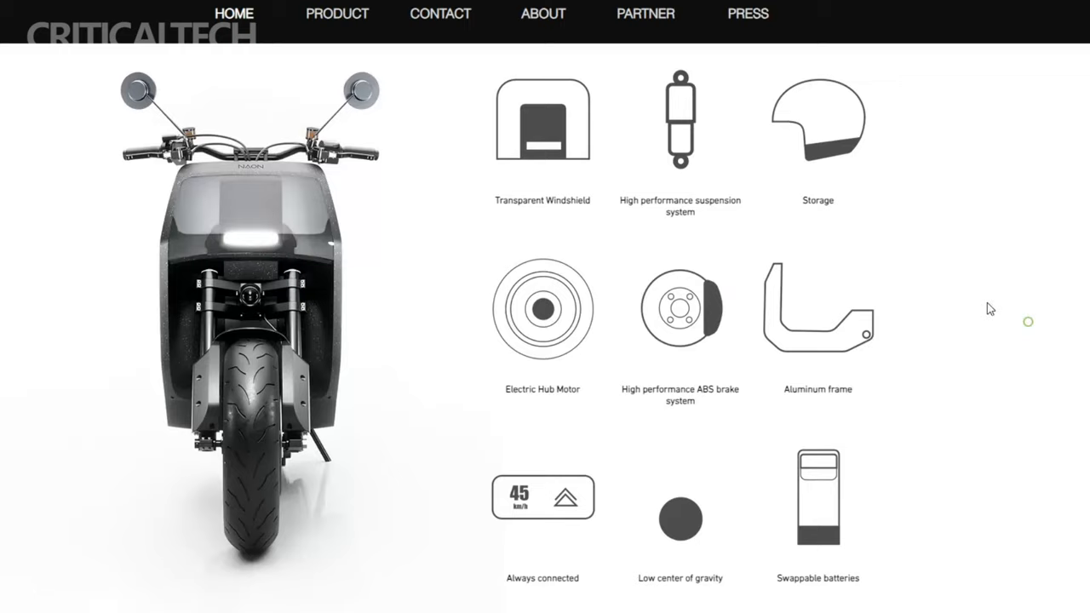
View the Electric Hub Motor, Swappable batteries and ABS brake system feature pop-ups.
left_click(541, 309)
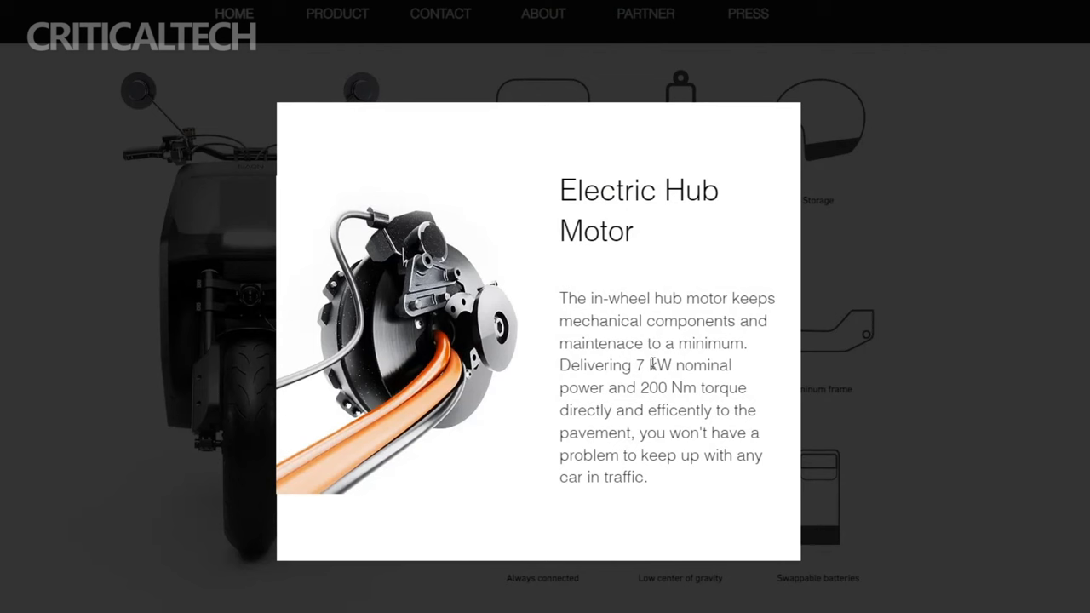
mouse_move(673, 405)
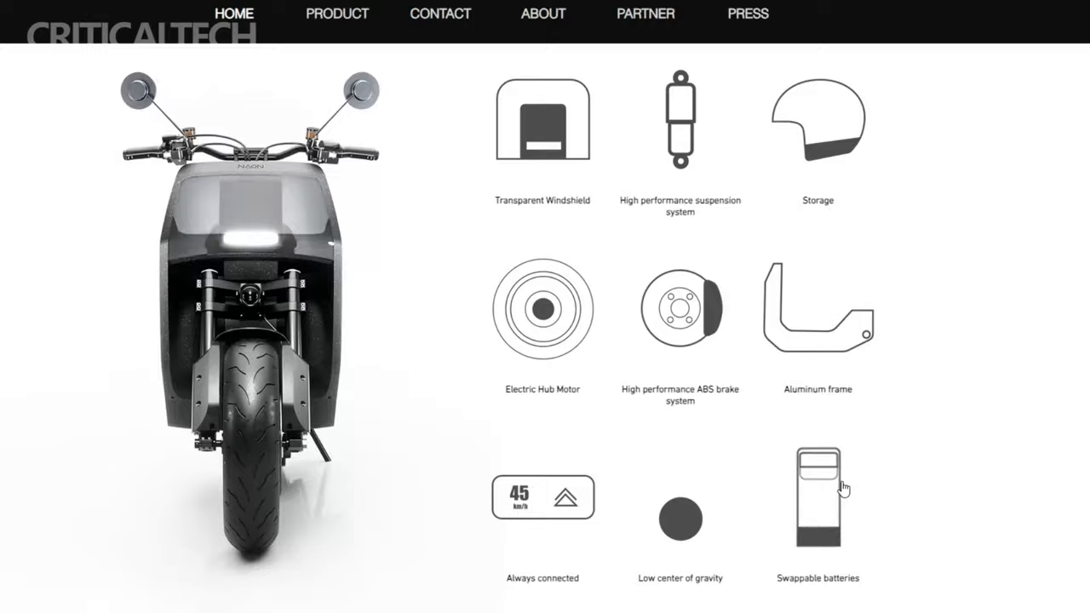
left_click(817, 498)
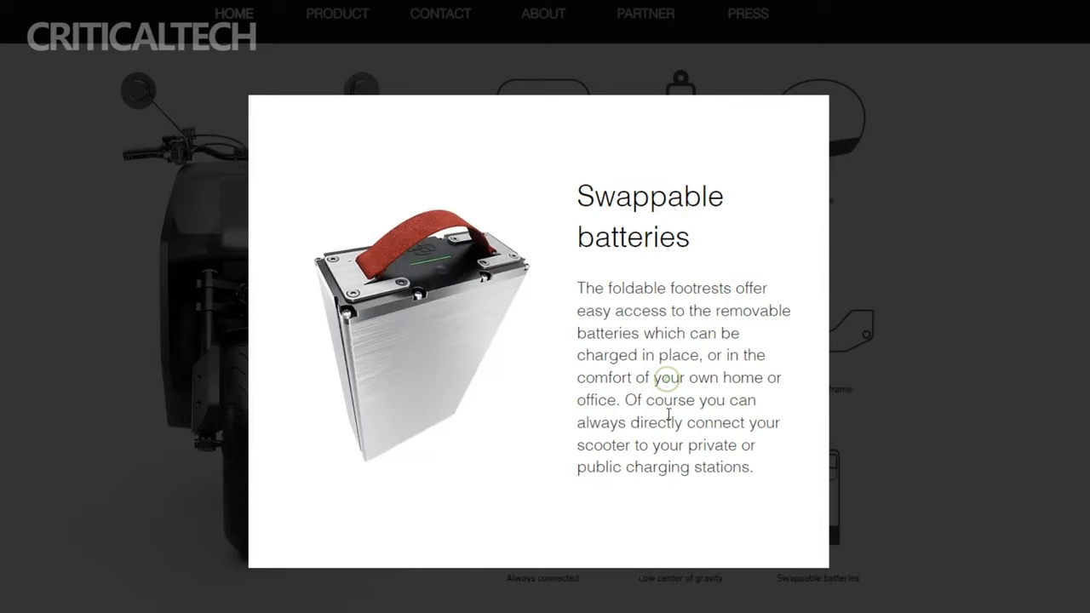
left_click_drag(578, 288, 700, 355)
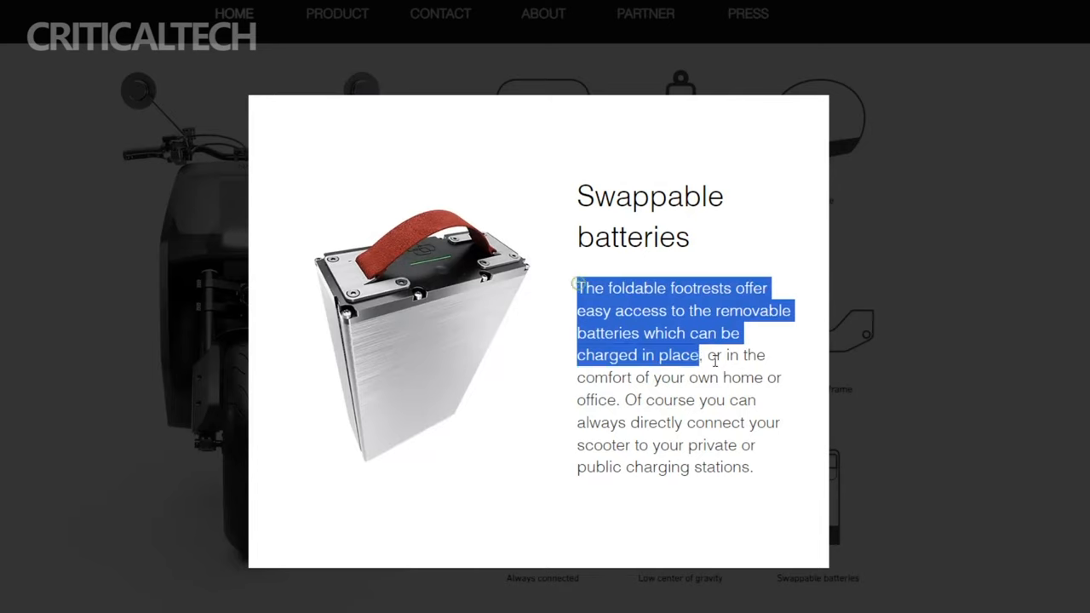
left_click(409, 288)
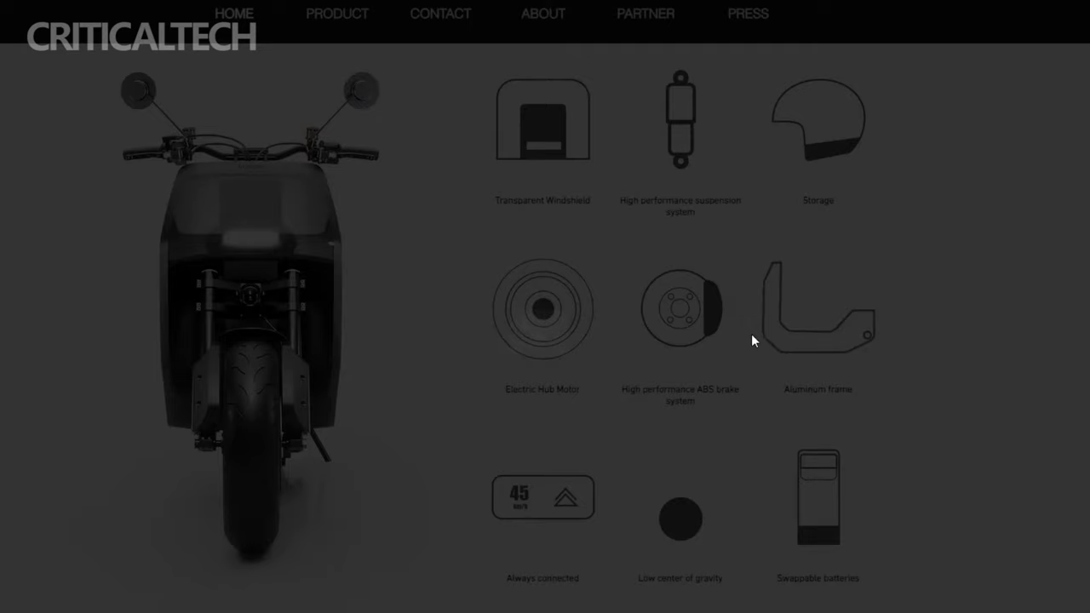
left_click(818, 309)
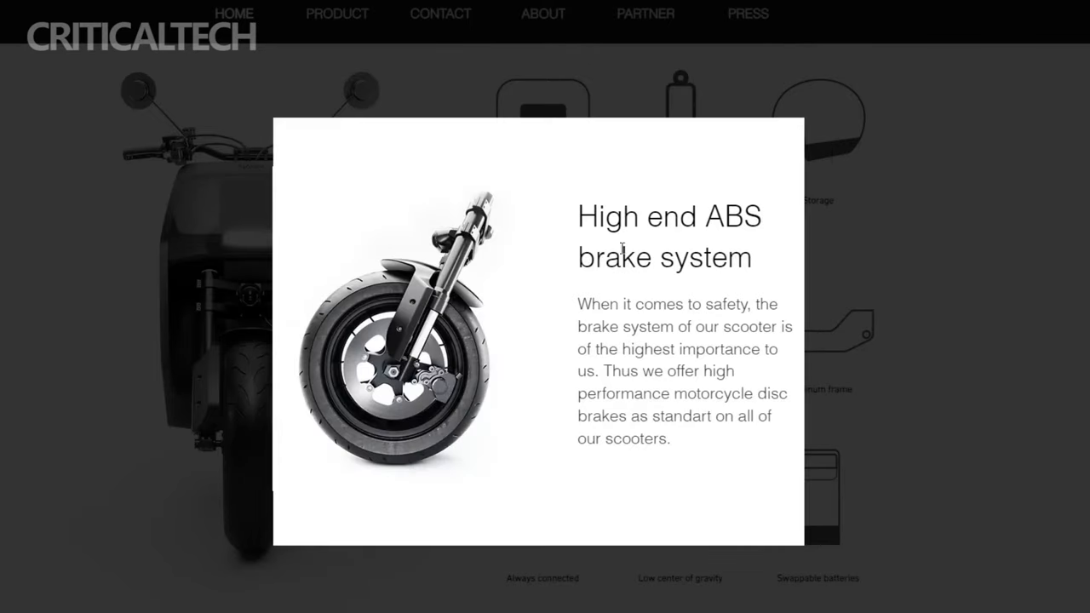
mouse_move(717, 267)
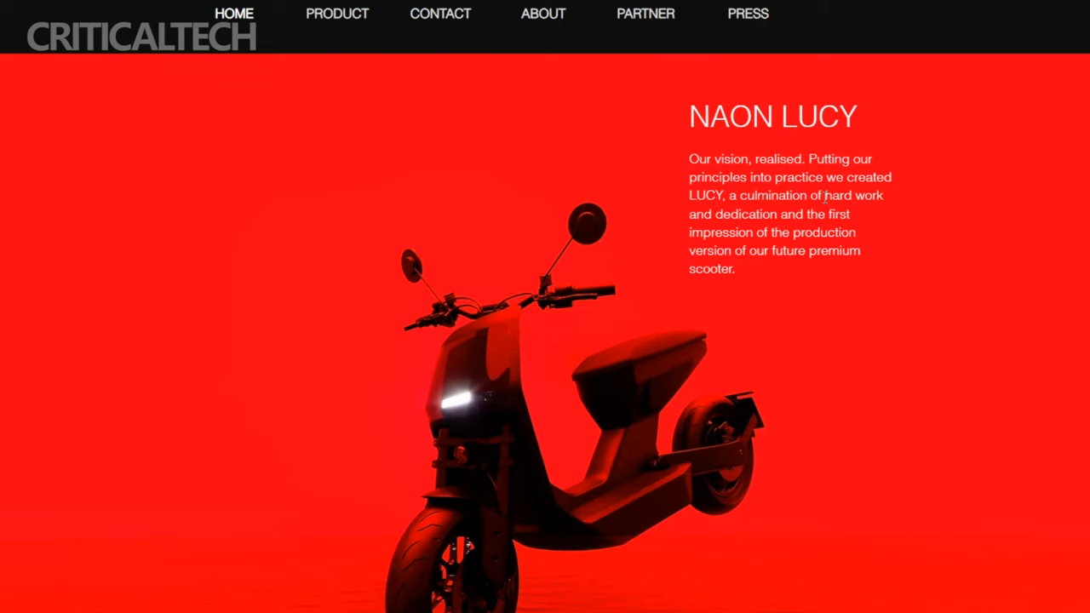
Scroll down and view the Transparent Windshield and suspension system details.
scroll("down", 3)
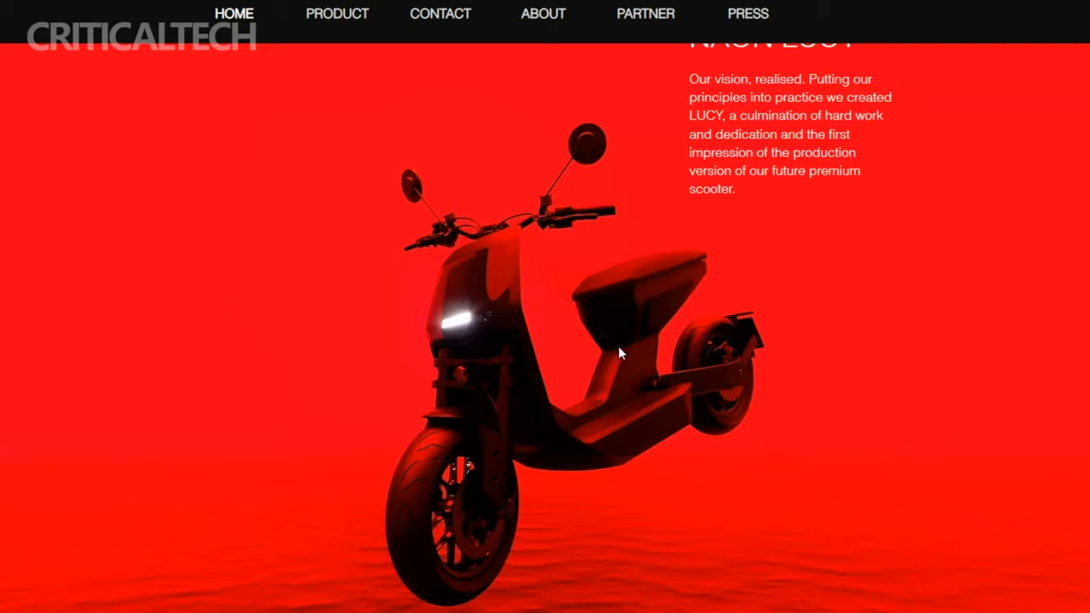
scroll("down", 3)
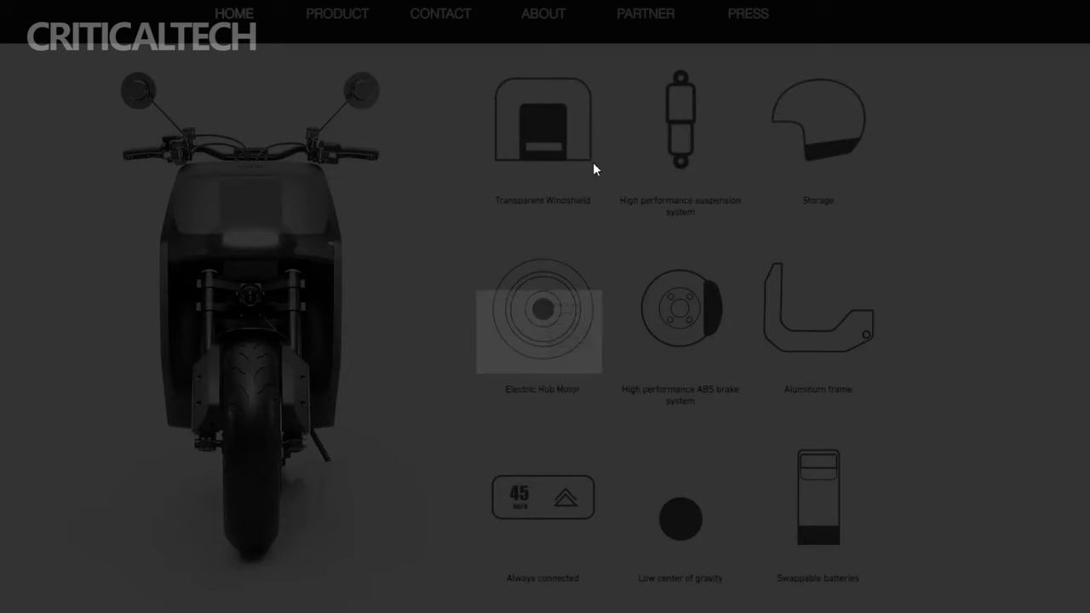
left_click(542, 119)
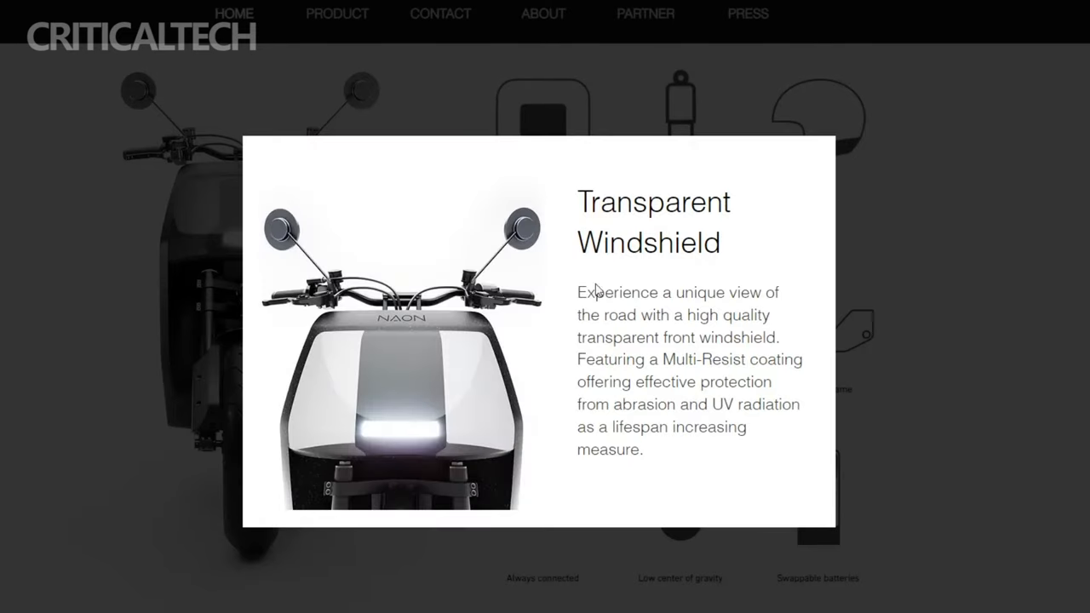
mouse_move(654, 339)
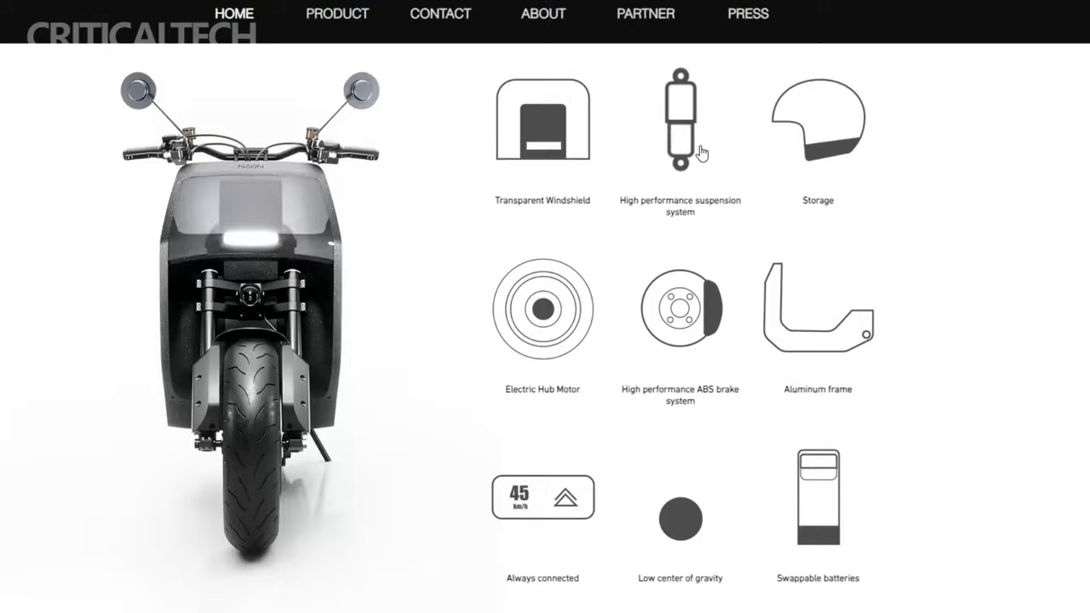
left_click(679, 119)
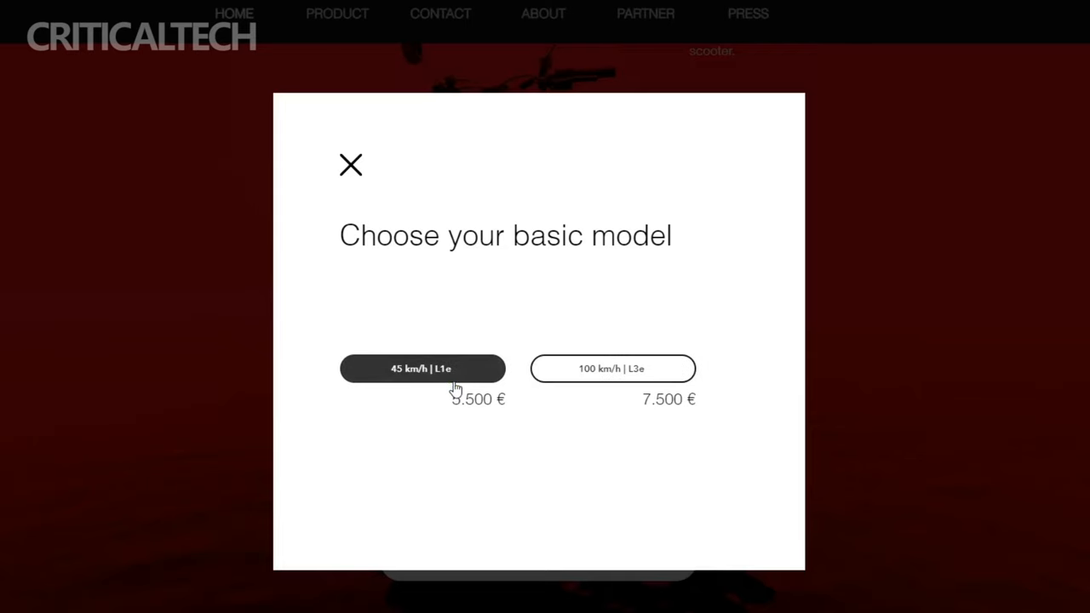
Pick the 45 km/h L1e model, preview the L3e plan, and choose buying battery 1.
left_click(422, 368)
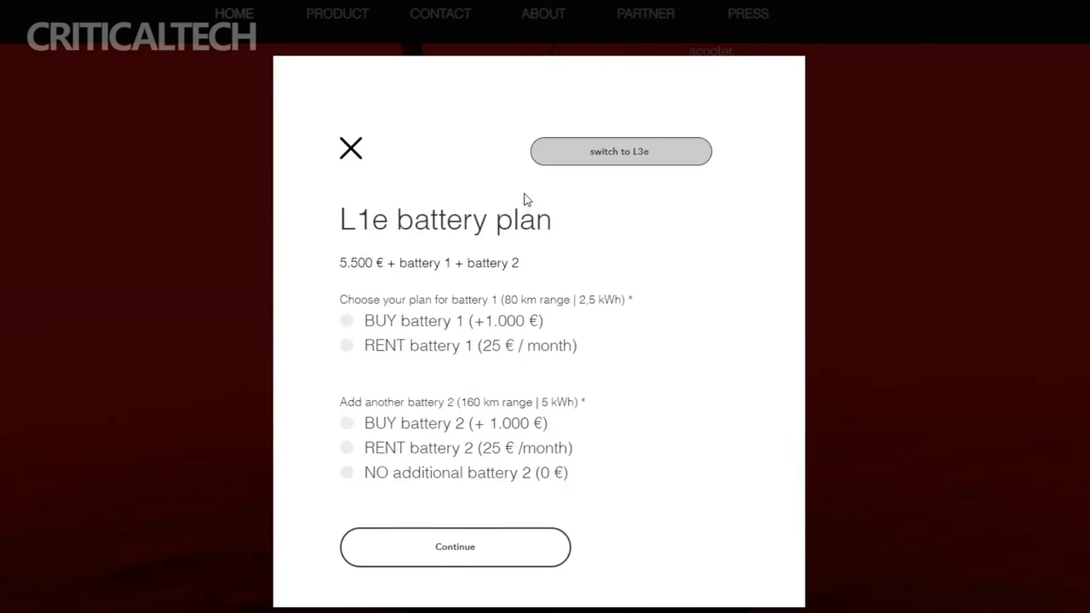
mouse_move(632, 160)
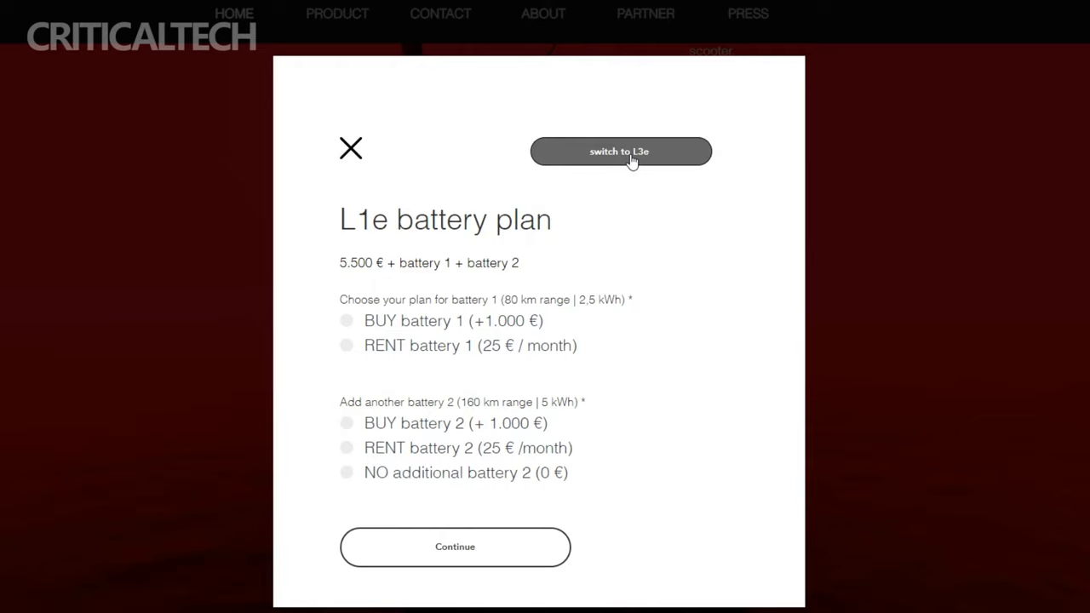
left_click(620, 150)
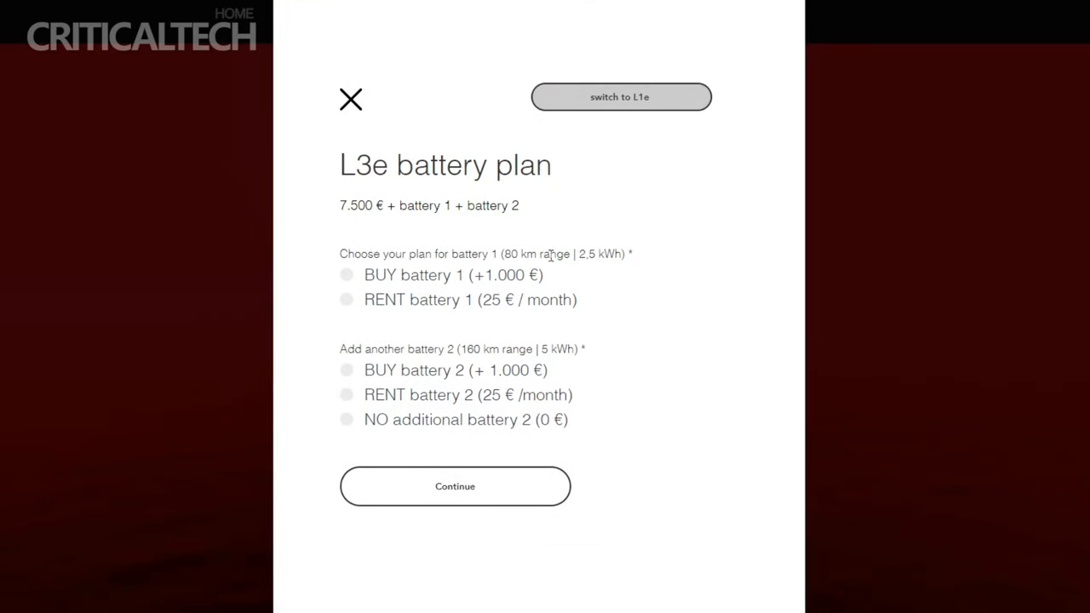
mouse_move(573, 105)
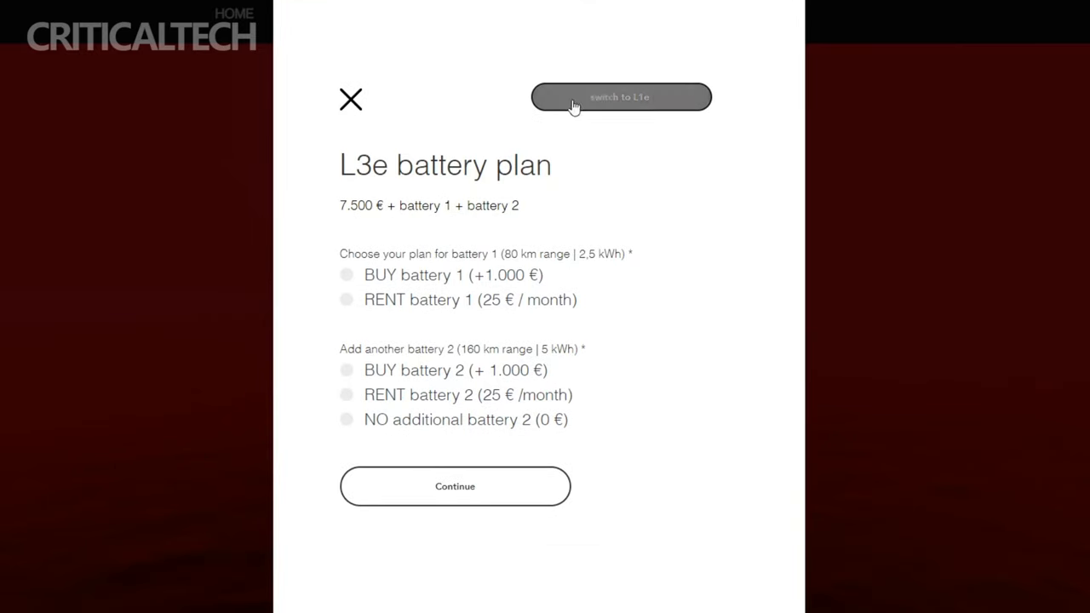
left_click(620, 96)
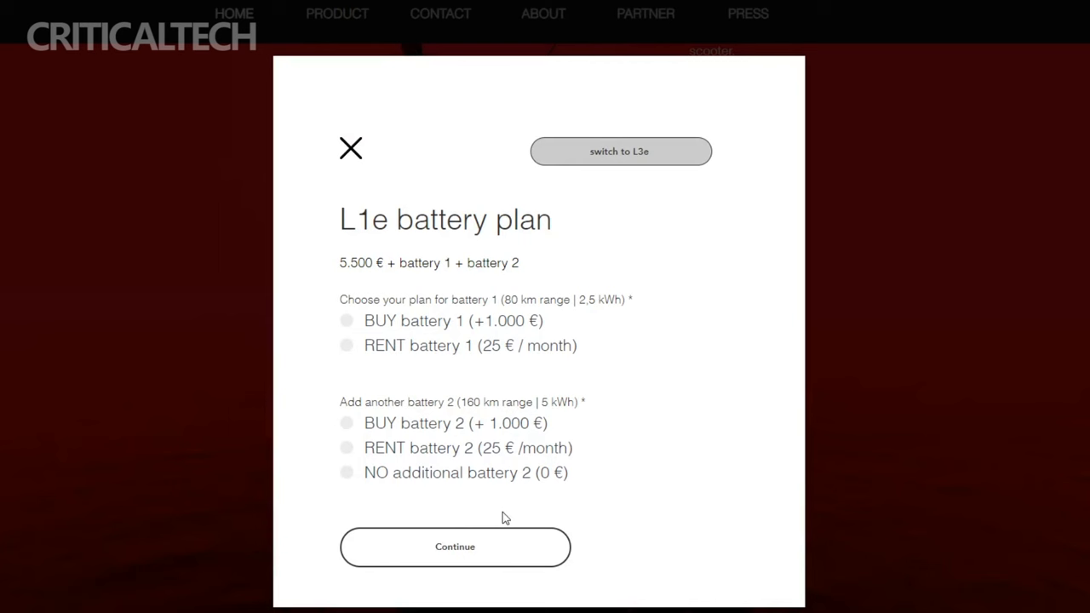
left_click(346, 321)
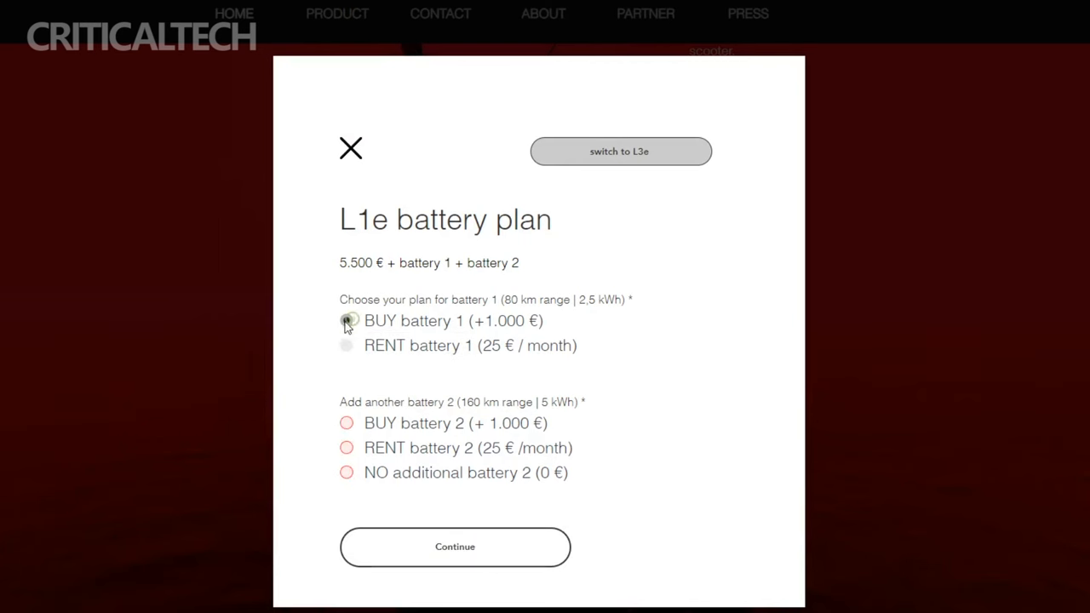
Compare the L3e and L1e plans again, choose monthly battery 1 rental, and close the configurator.
left_click(620, 150)
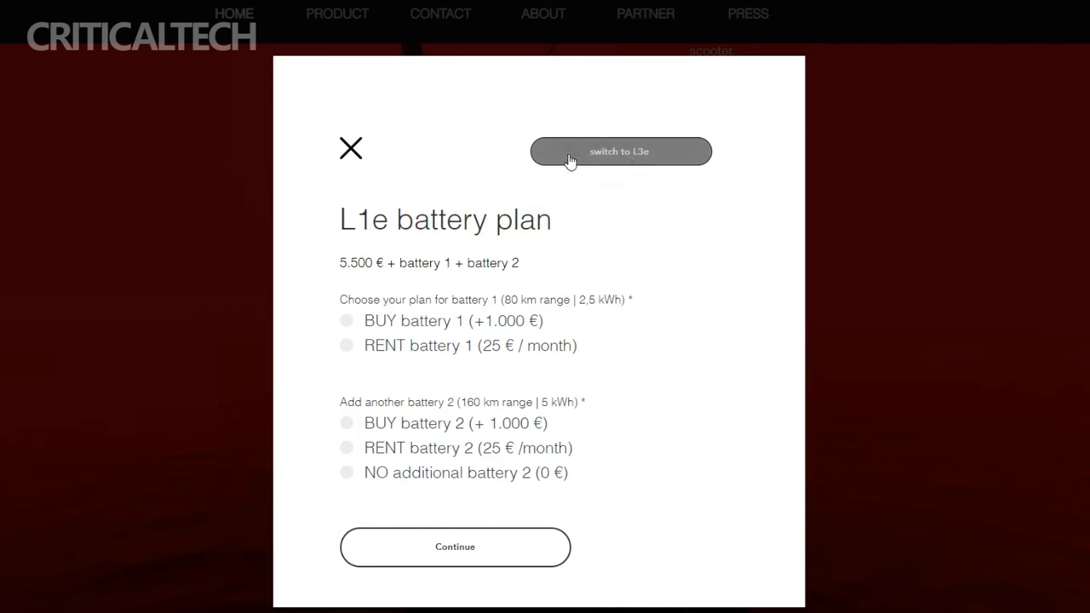
left_click(619, 151)
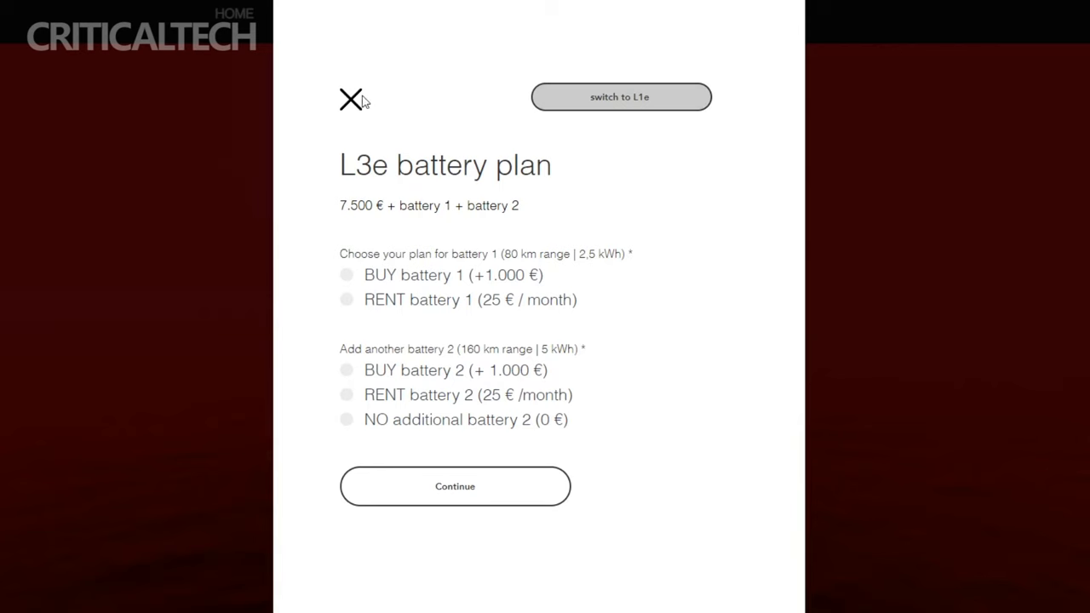
left_click(620, 97)
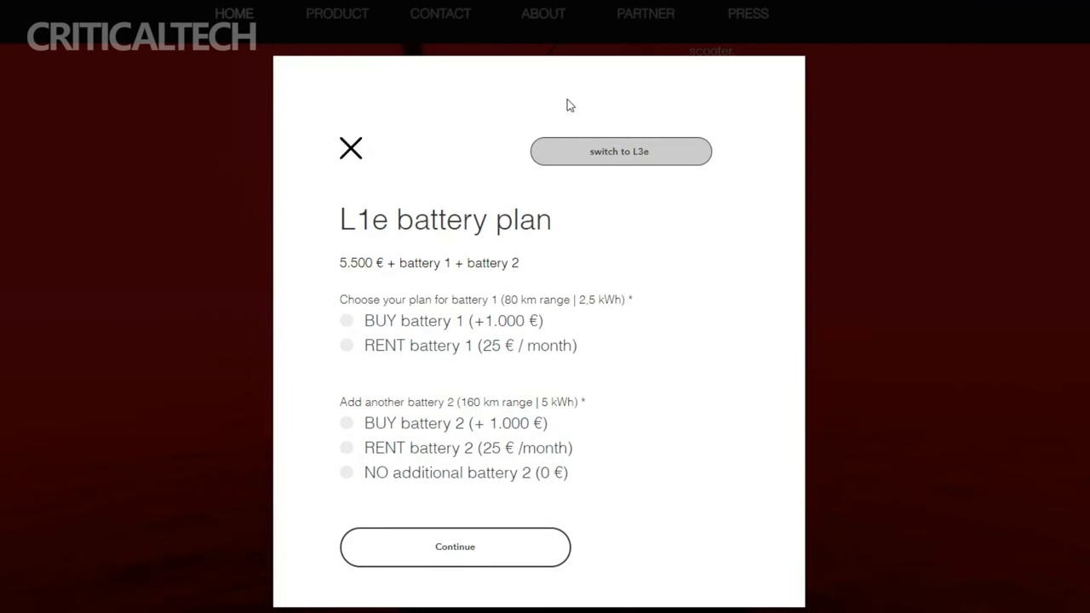
left_click(455, 547)
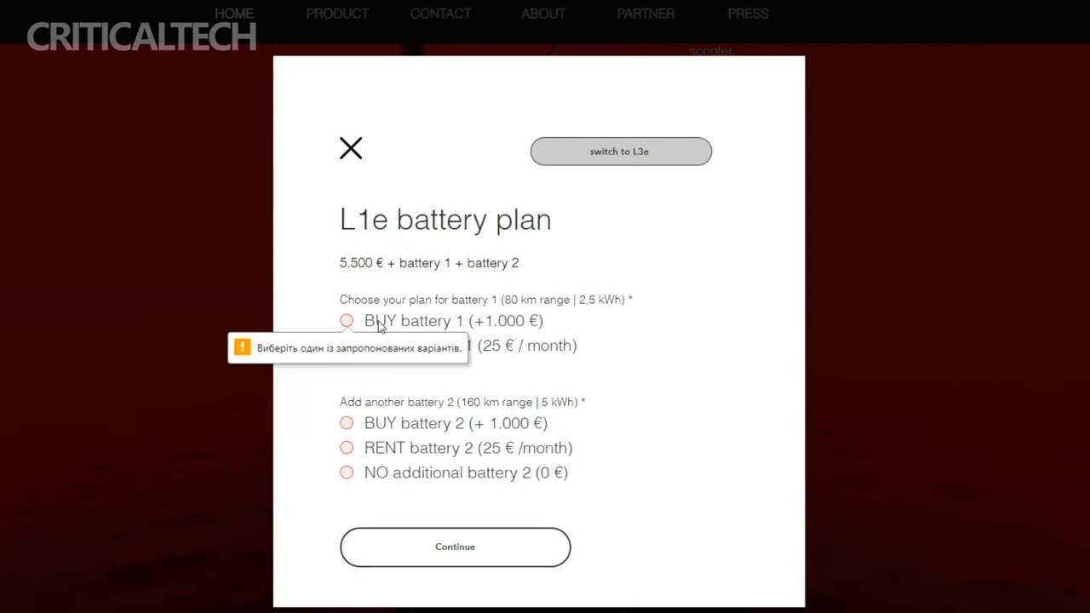
left_click(346, 346)
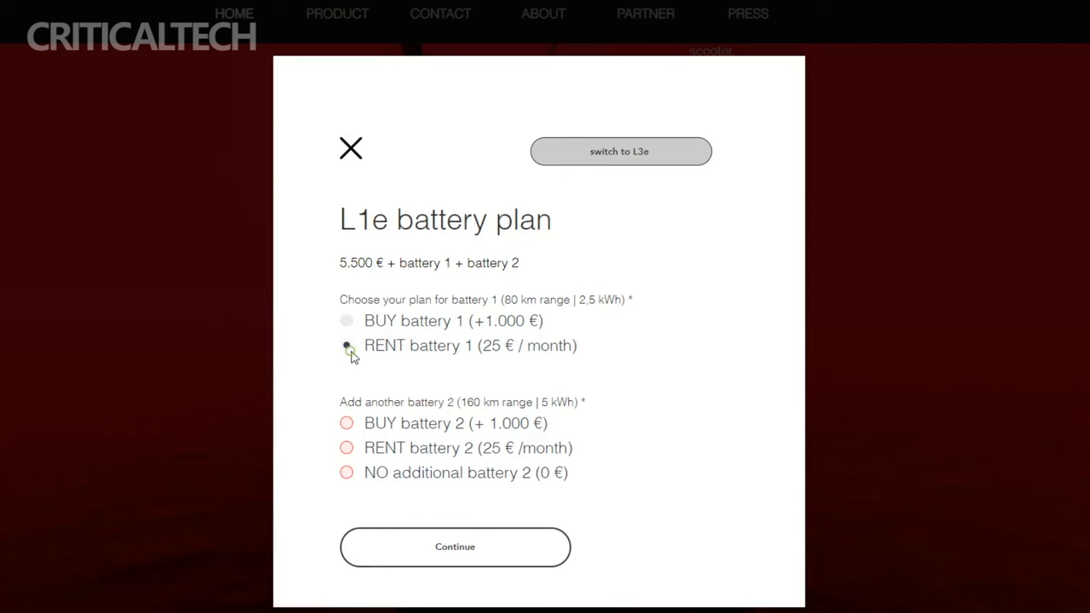
left_click(350, 147)
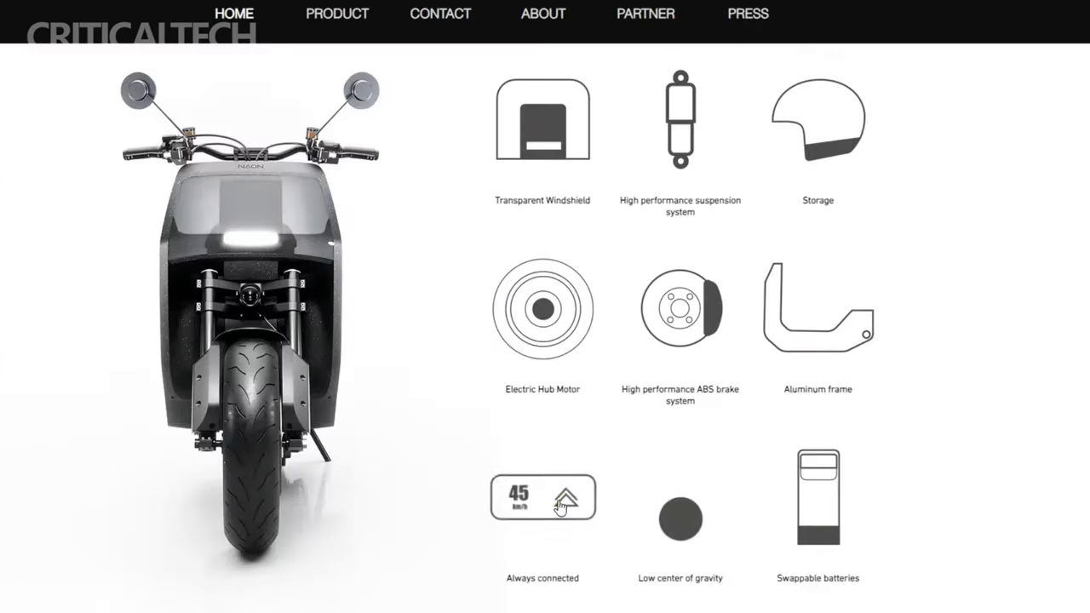
View the Always connected, Low center of gravity and Swappable batteries feature details.
left_click(542, 497)
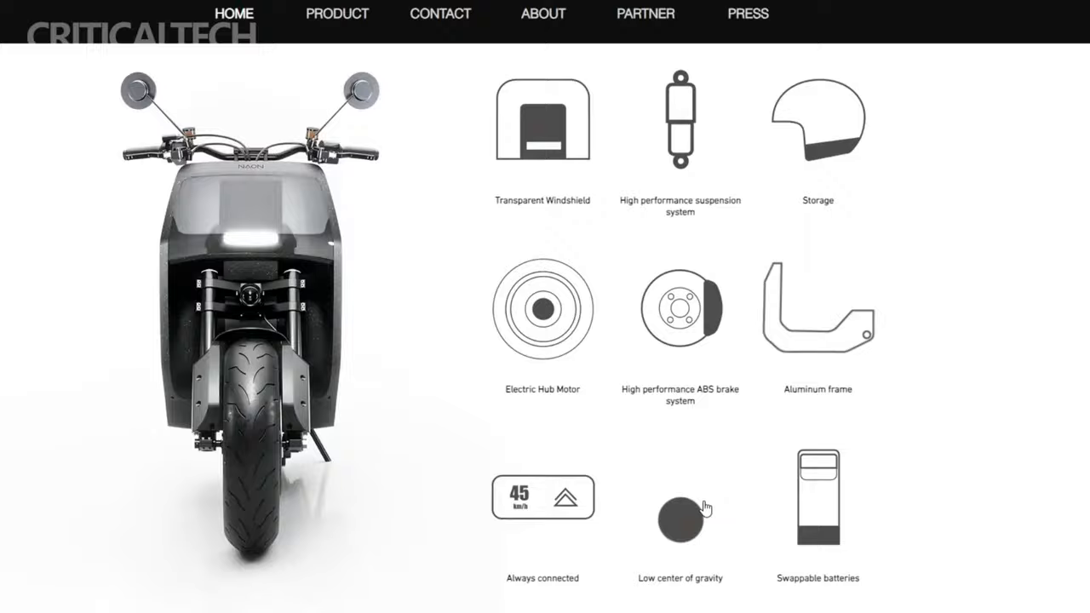
left_click(679, 518)
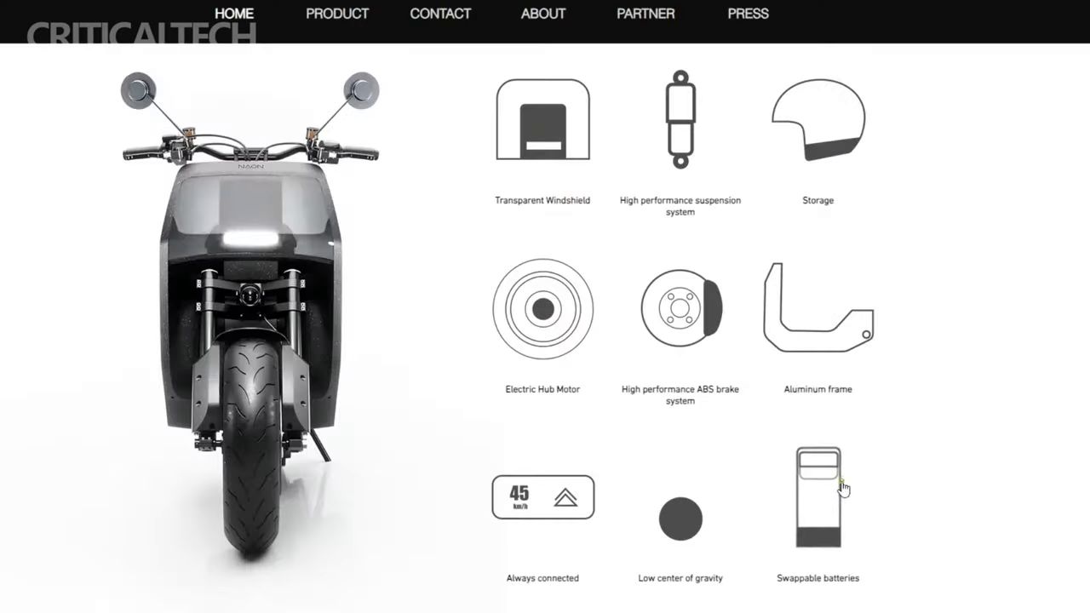
left_click(817, 498)
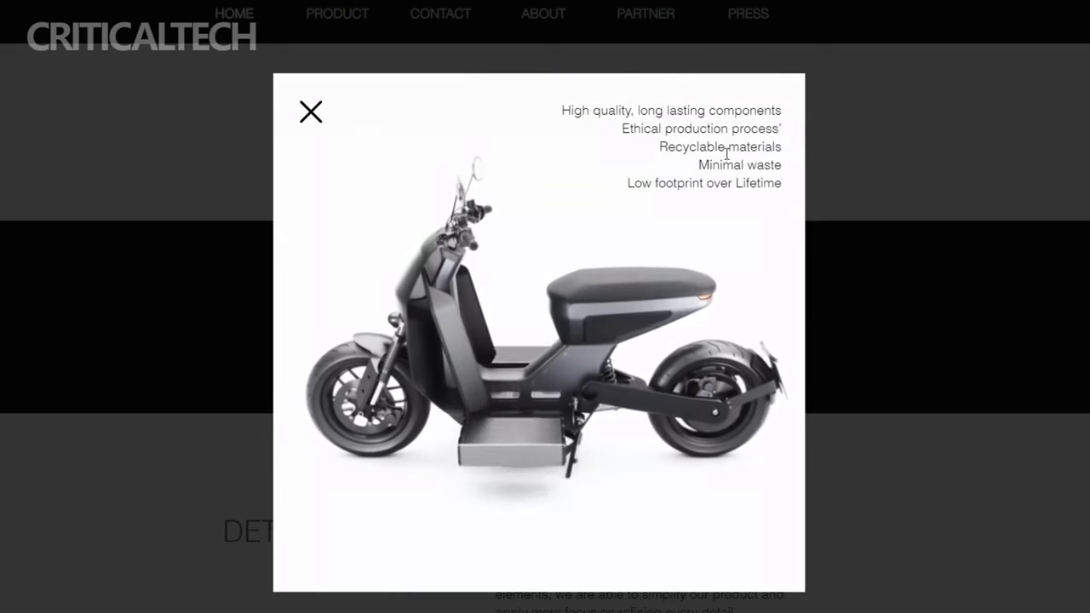
Close the sustainability highlights, then view and close the authenticity highlights.
left_click(310, 111)
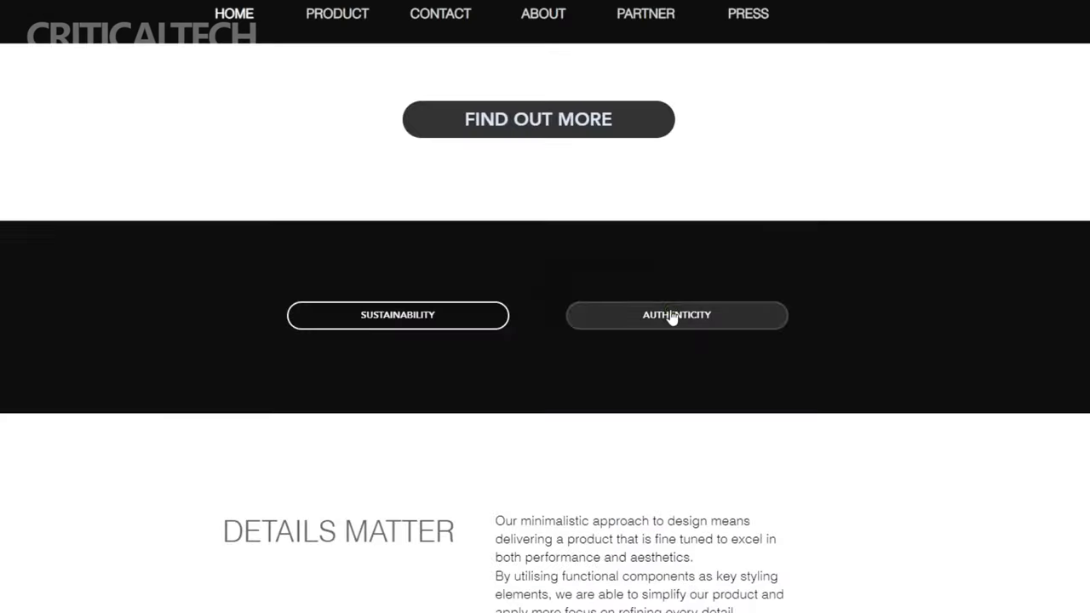
left_click(676, 315)
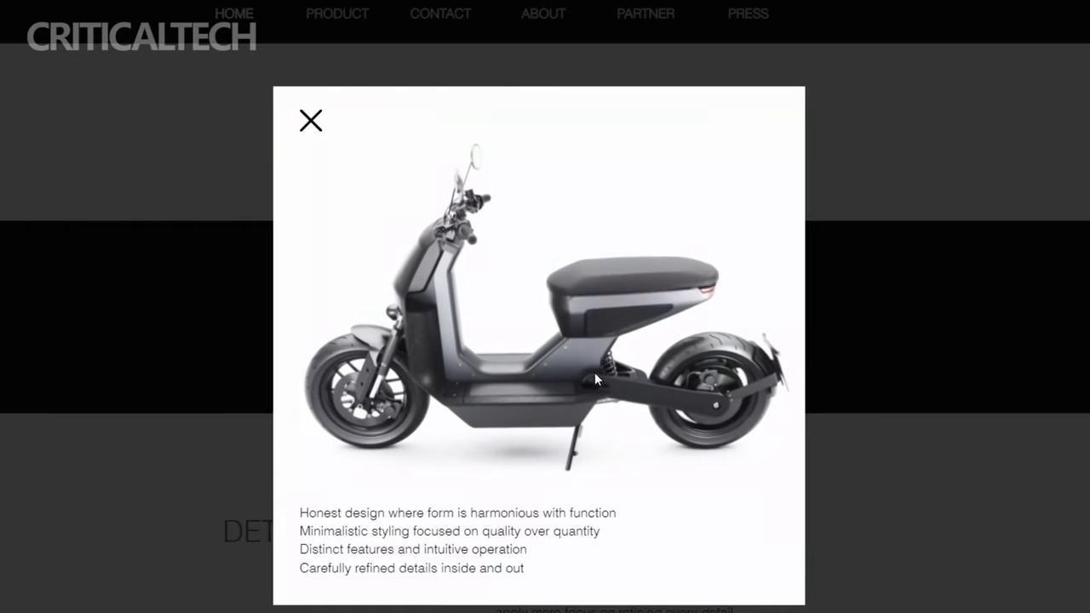
left_click(310, 120)
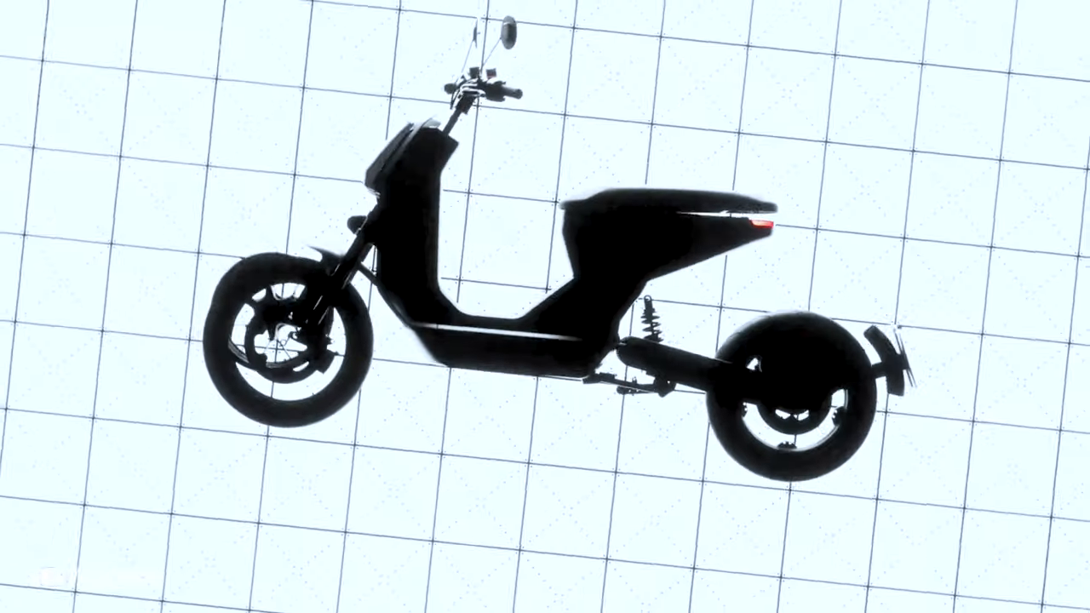